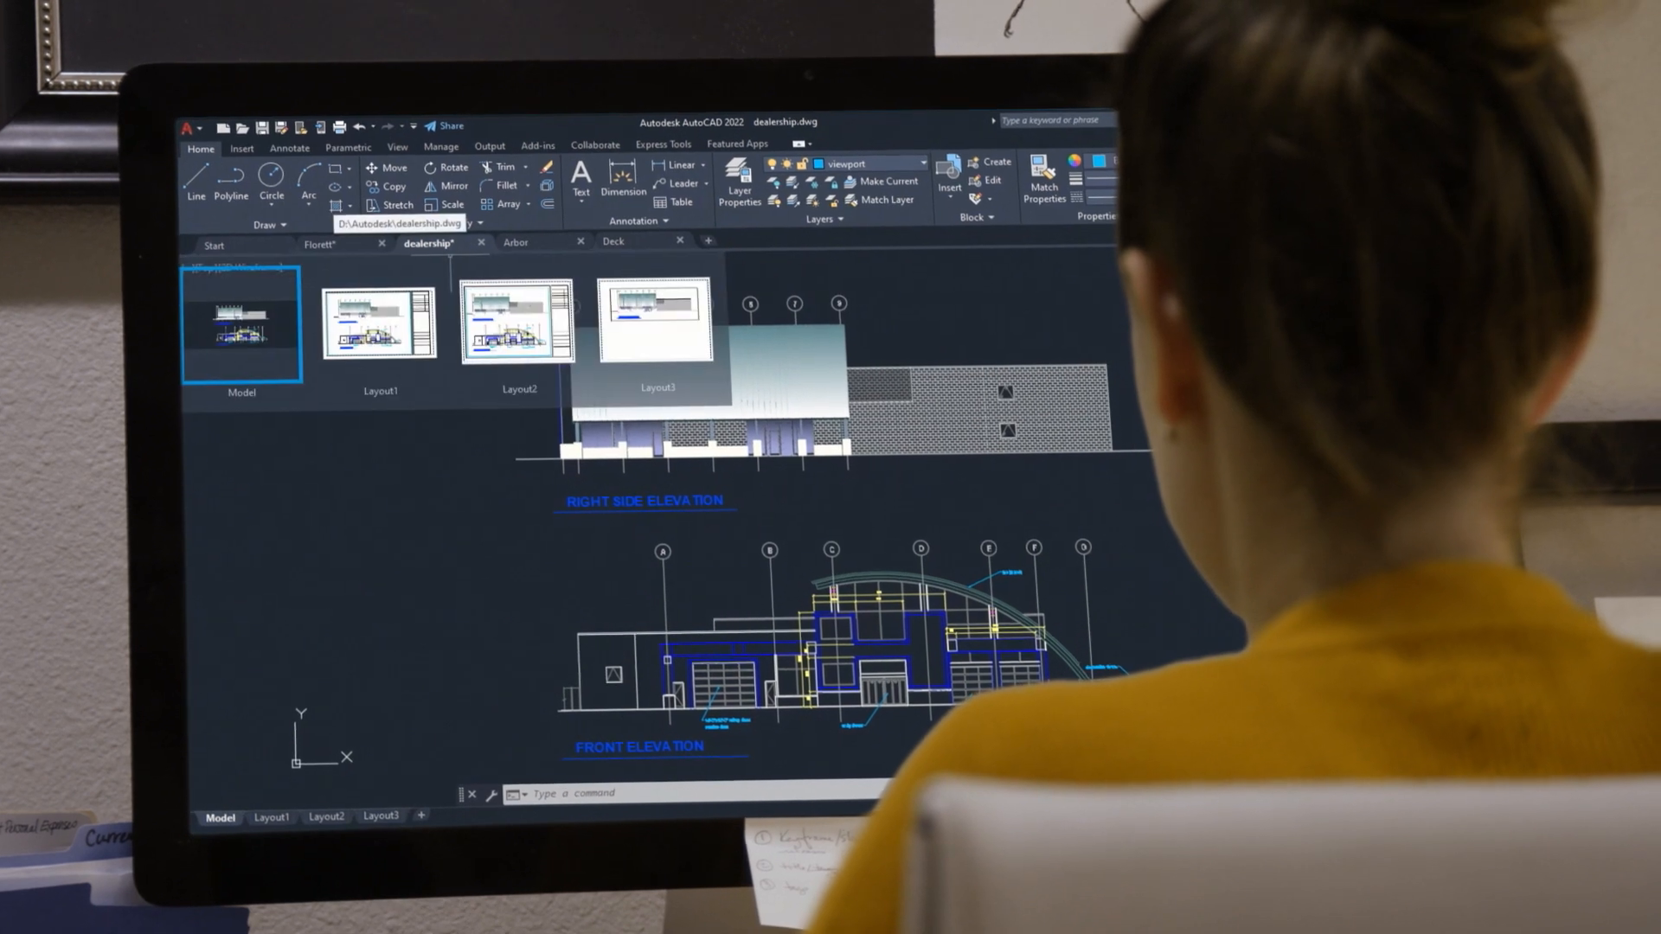
Switch from model space to the Layout1 sheet of dealership.dwg showing both elevations.
click(271, 817)
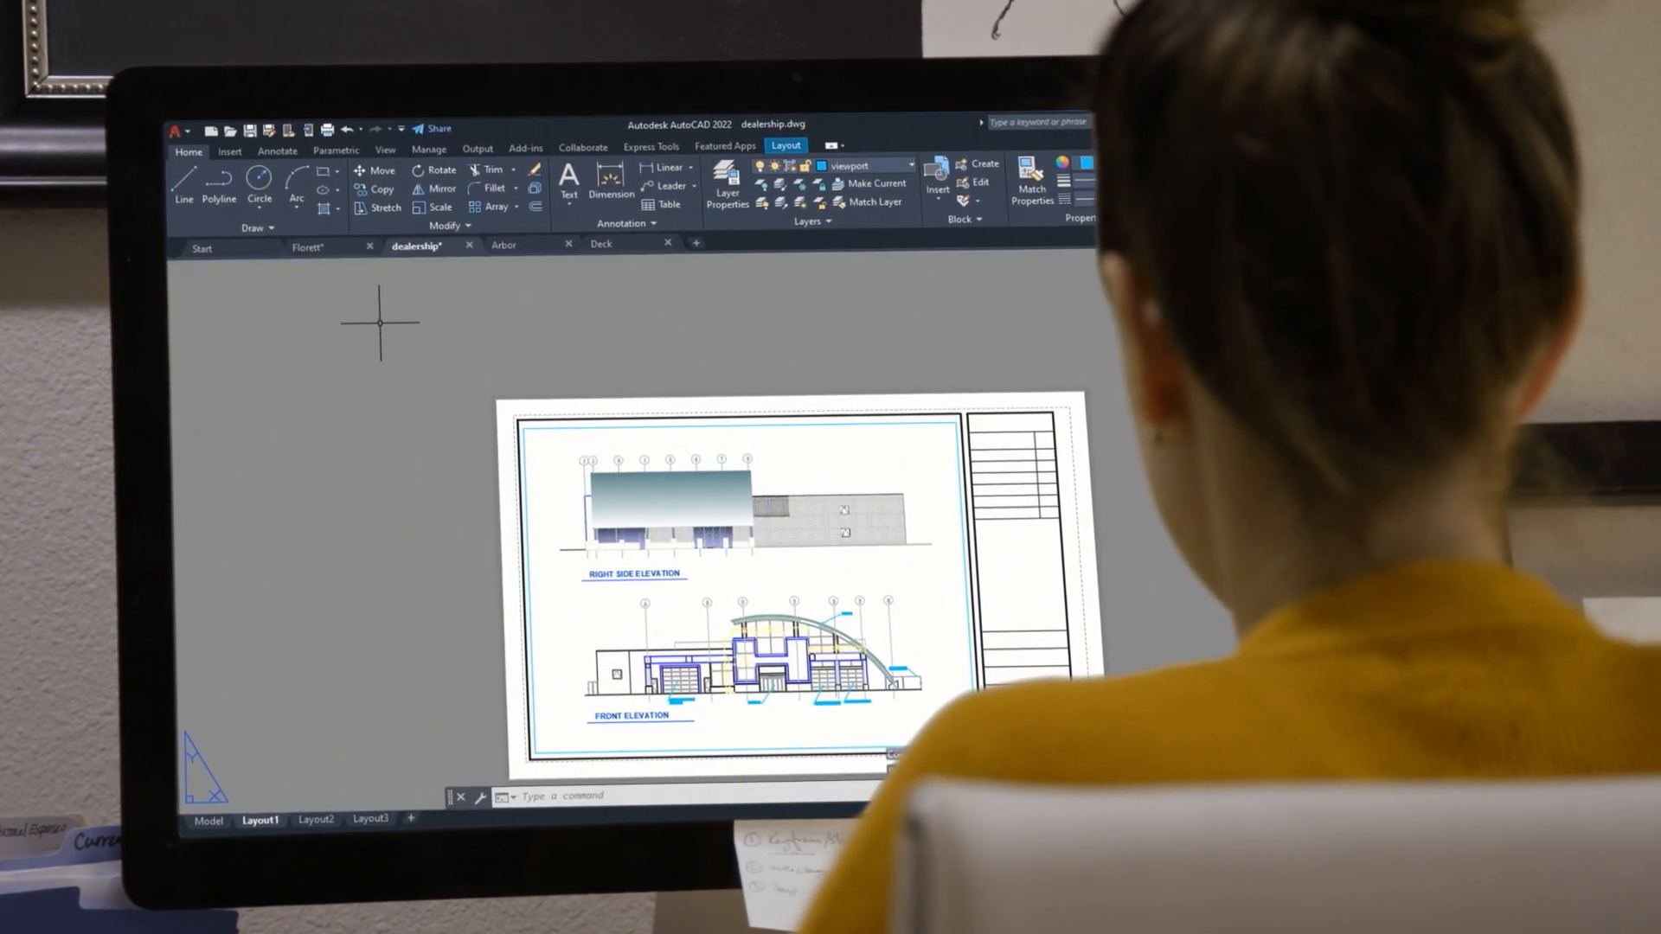